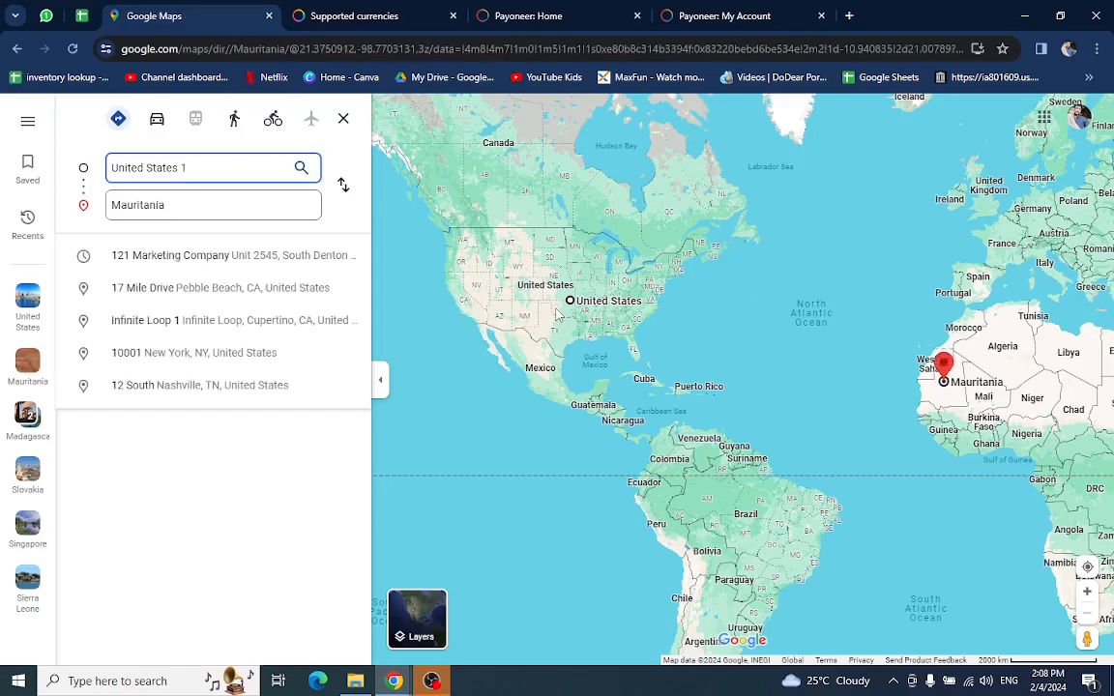
mouse_move(978, 400)
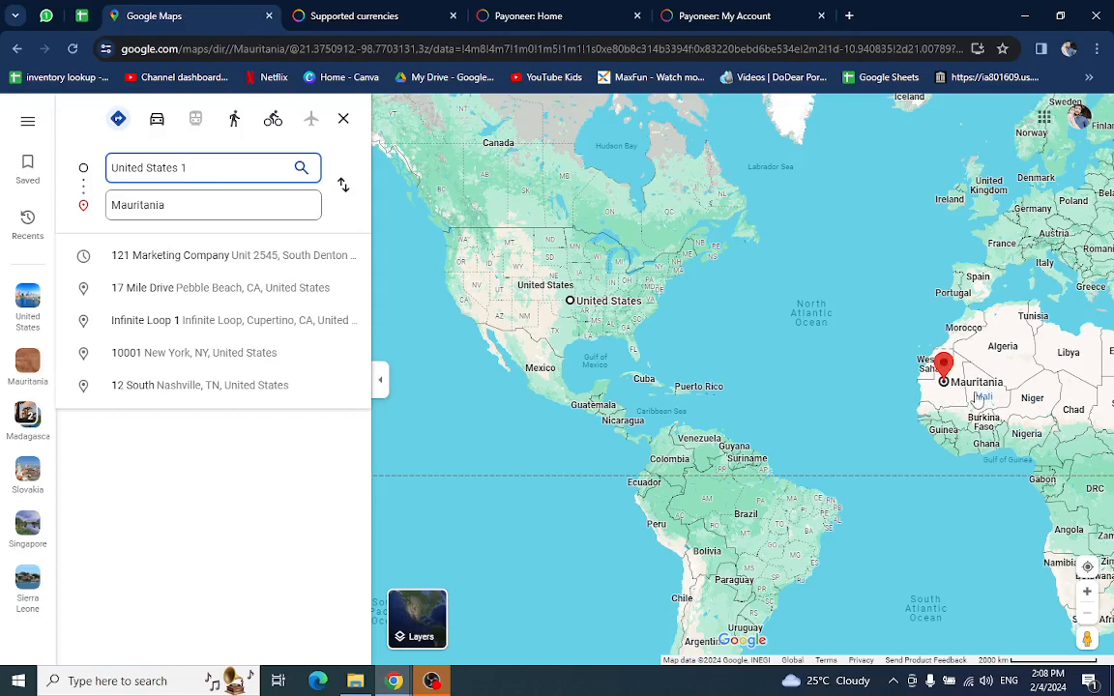
Step: Switch to the Payoneer Checkout Supported currencies documentation page
left_click(354, 15)
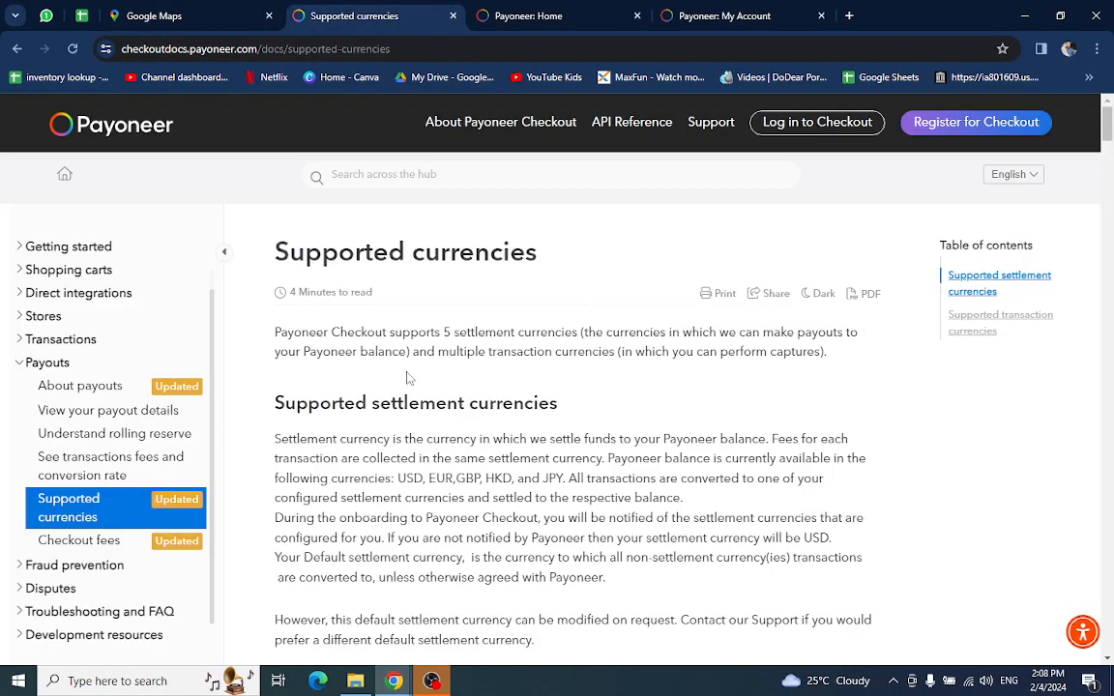
mouse_move(4, 251)
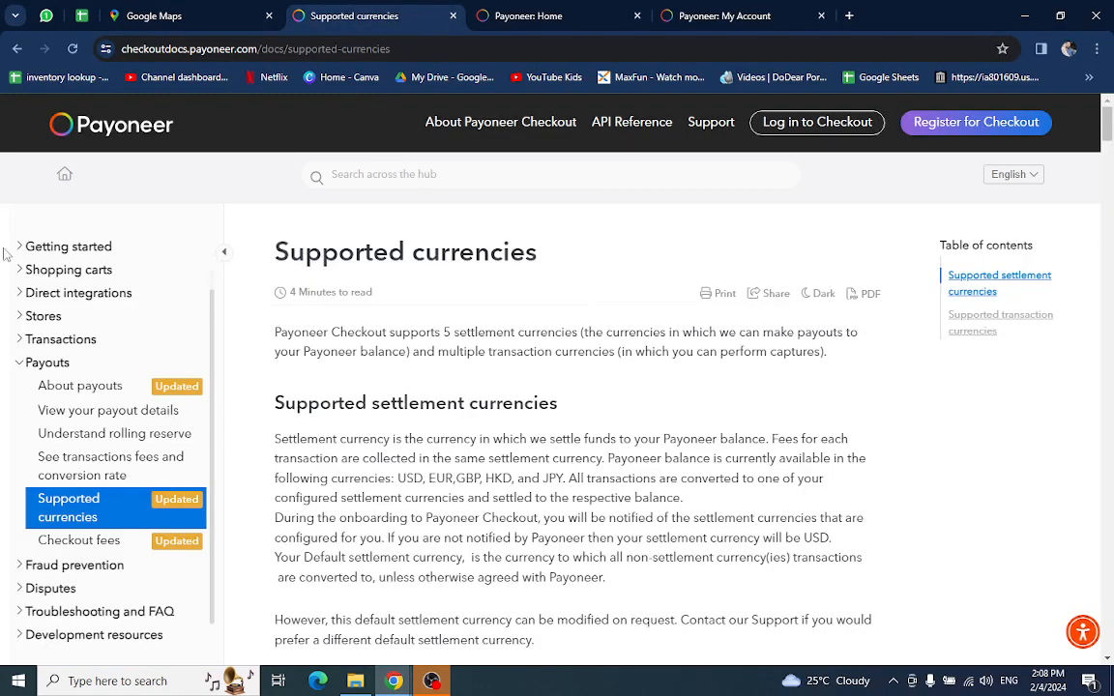
mouse_move(90, 131)
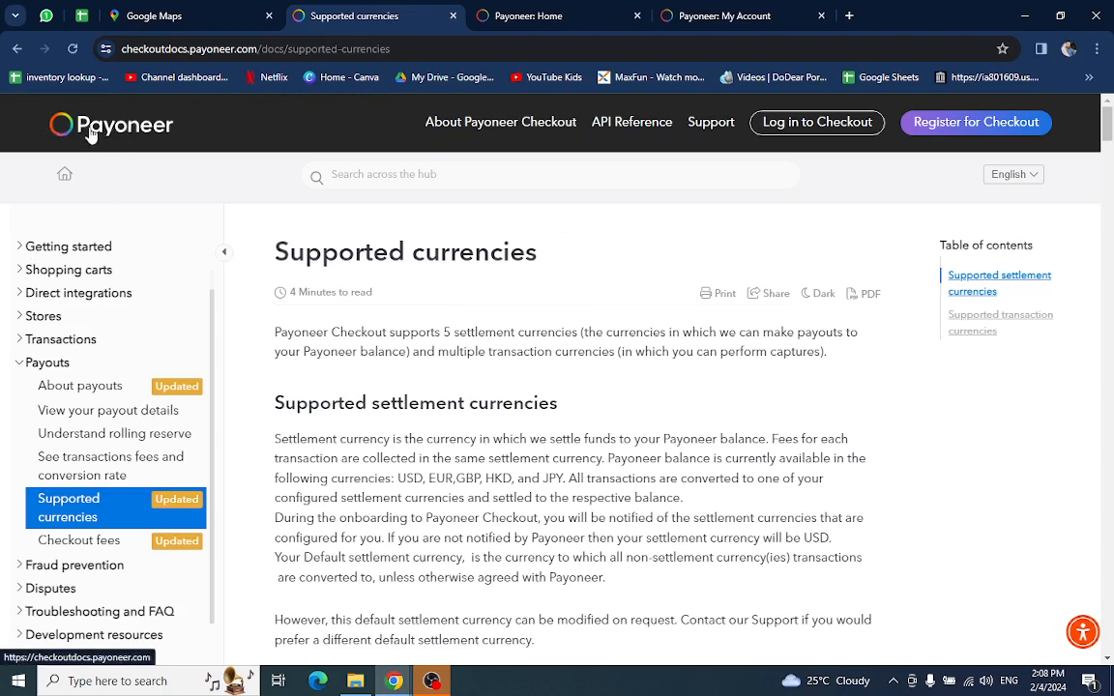
mouse_move(485, 267)
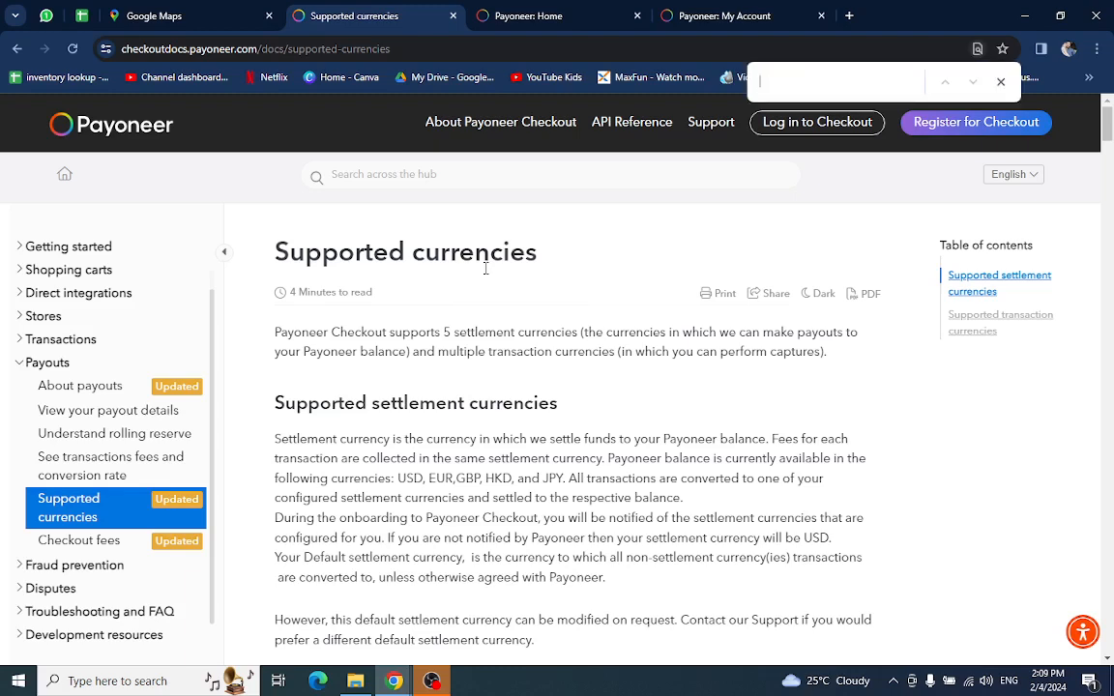
Step: Search the page for 'Mauritania' and scan the transaction currencies country table, finding 0 matches
type("Mauritania")
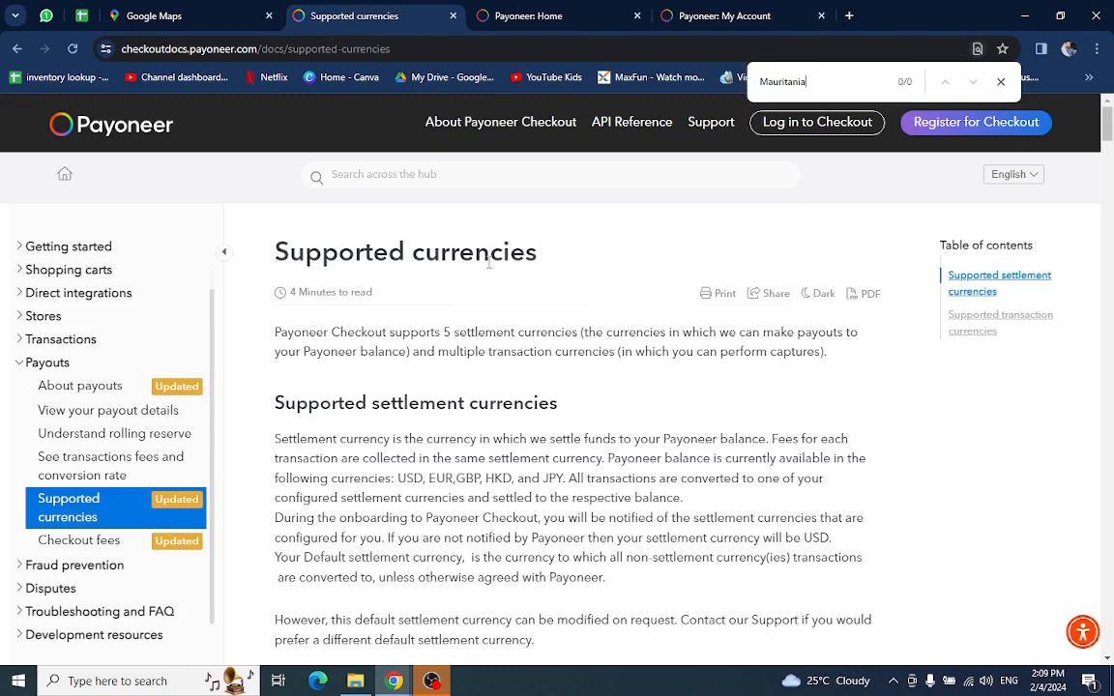
scroll("down", 3)
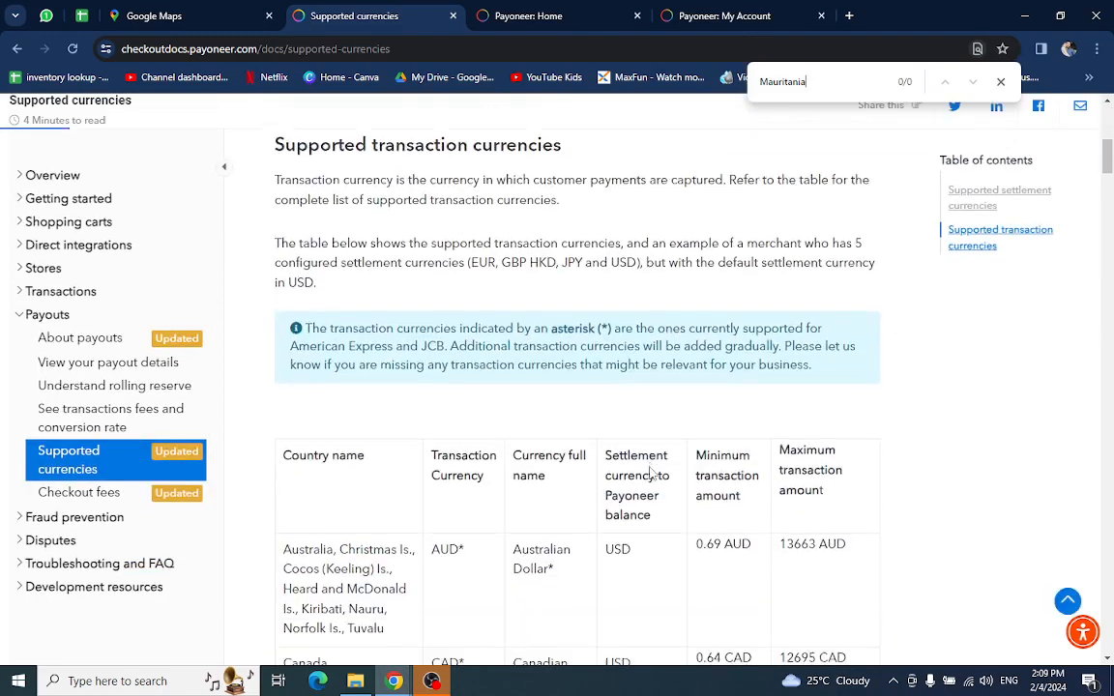
scroll("down", 3)
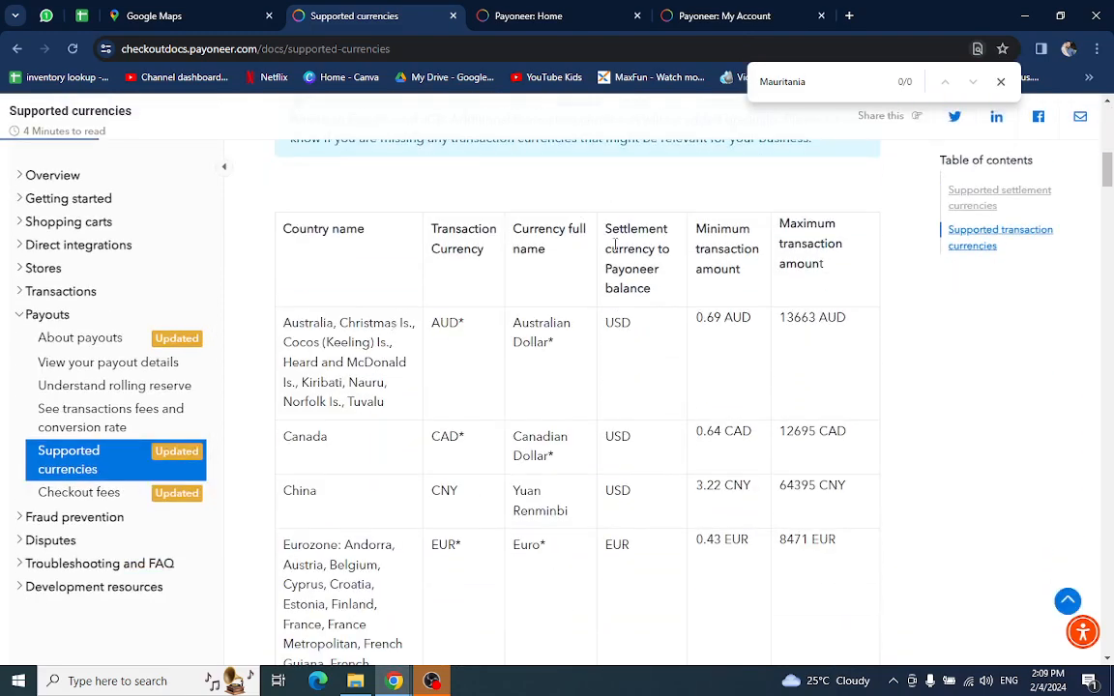
scroll("down", 3)
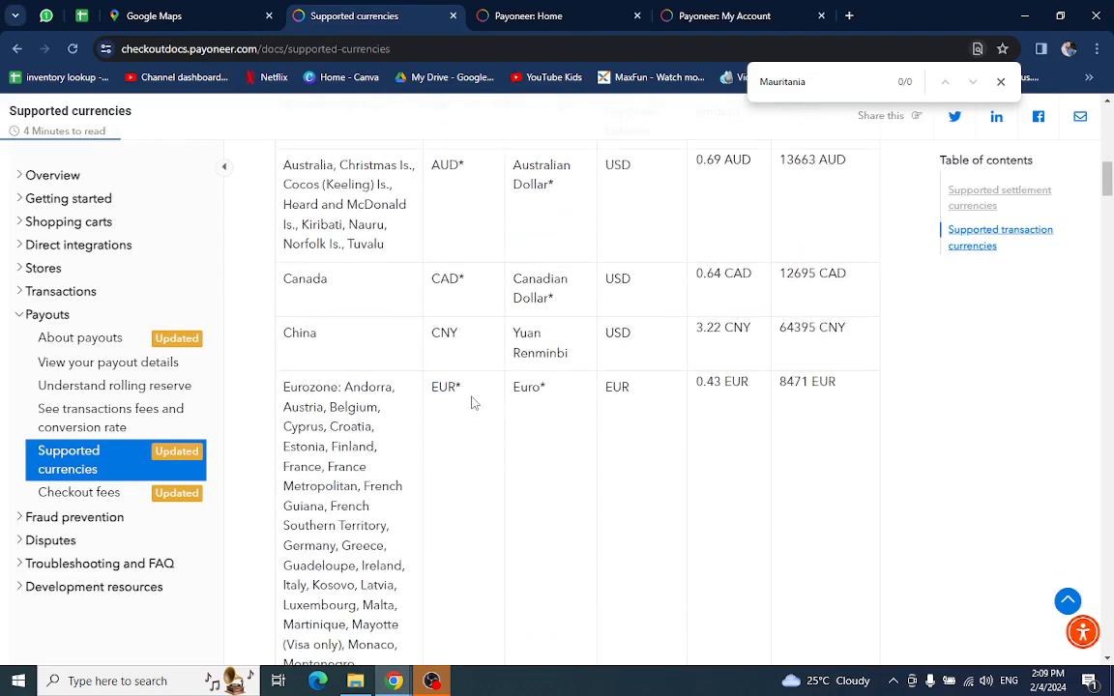
scroll("up", 3)
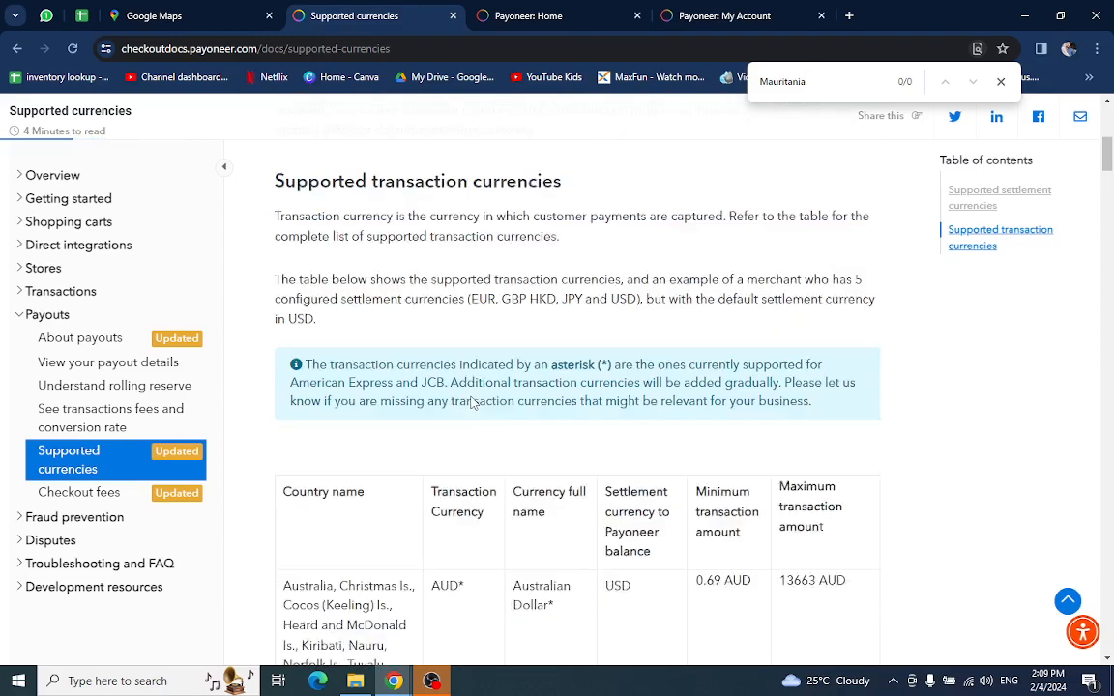
scroll("down", 3)
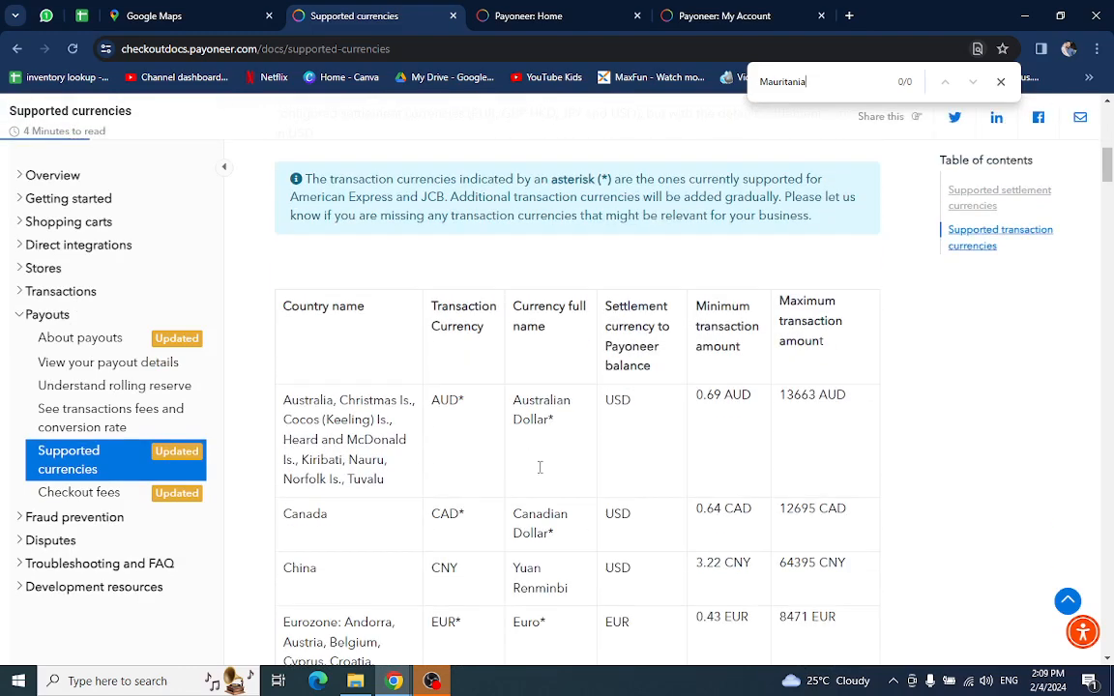
scroll("down", 3)
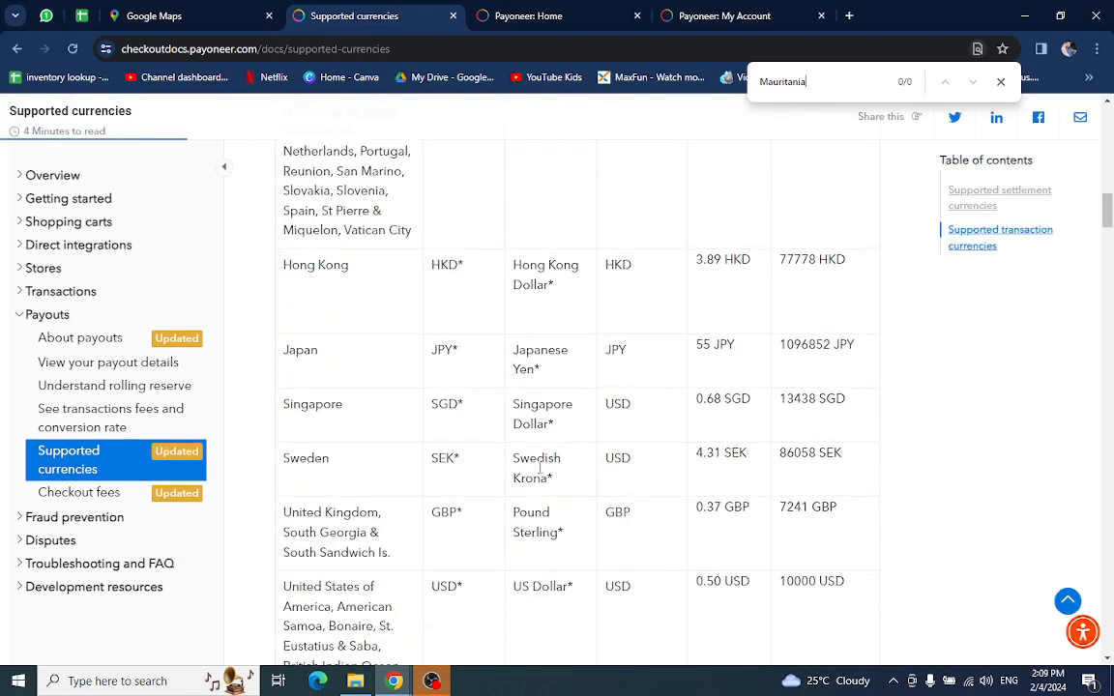